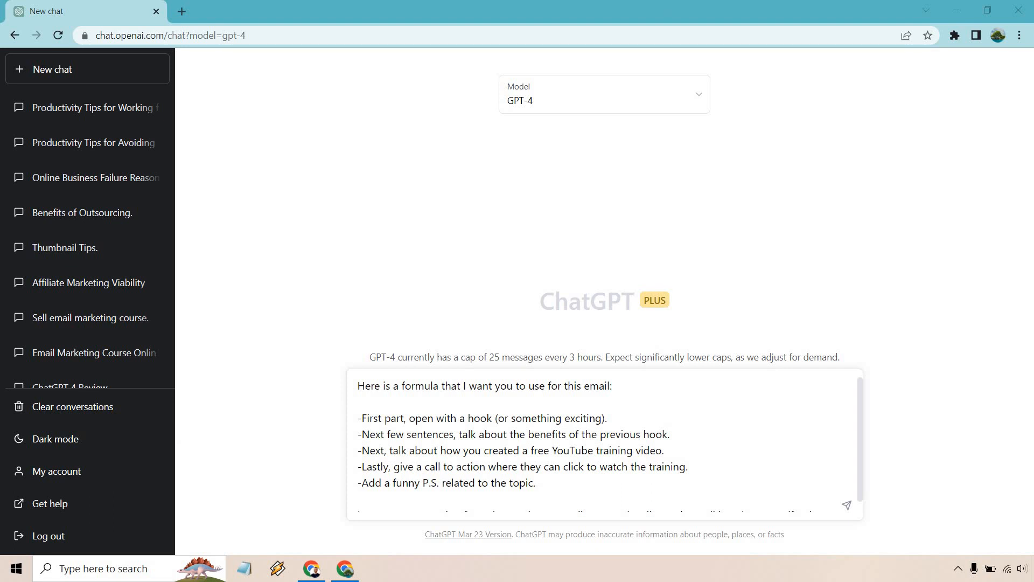
mouse_move(657, 331)
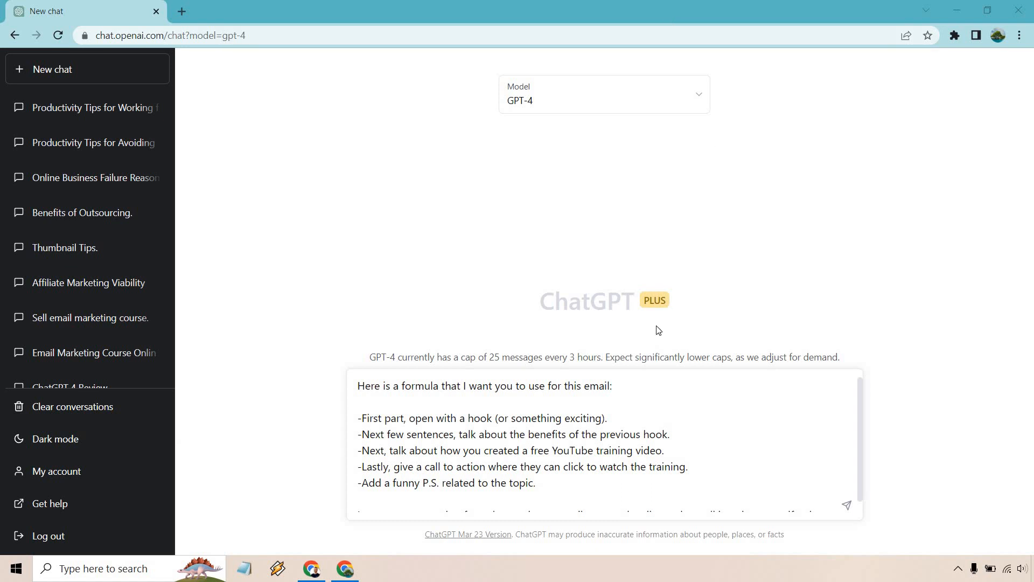
Highlight part of the drafted email formula prompt before sending the golf swing request
left_click_drag(414, 386, 612, 386)
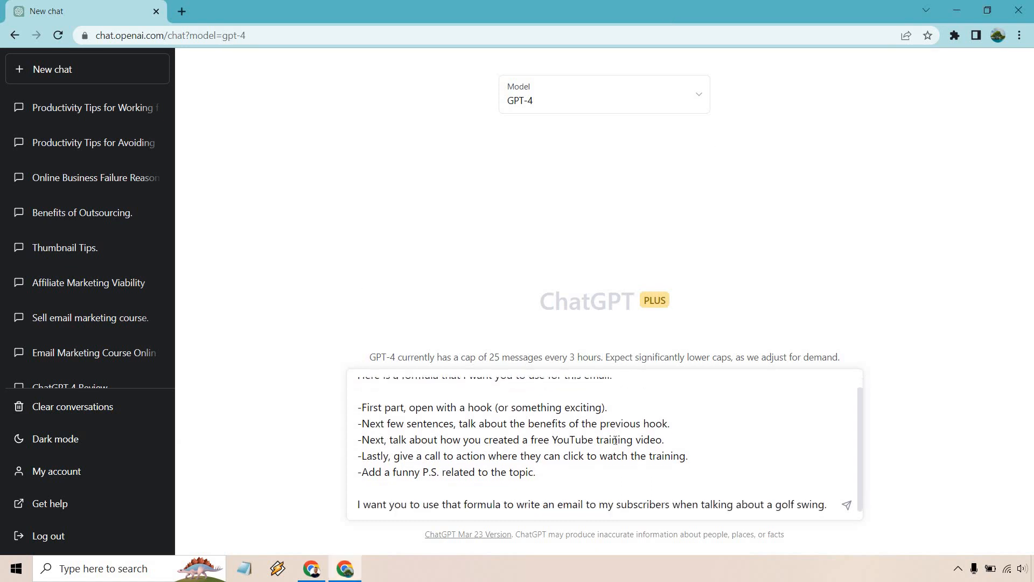
mouse_move(757, 445)
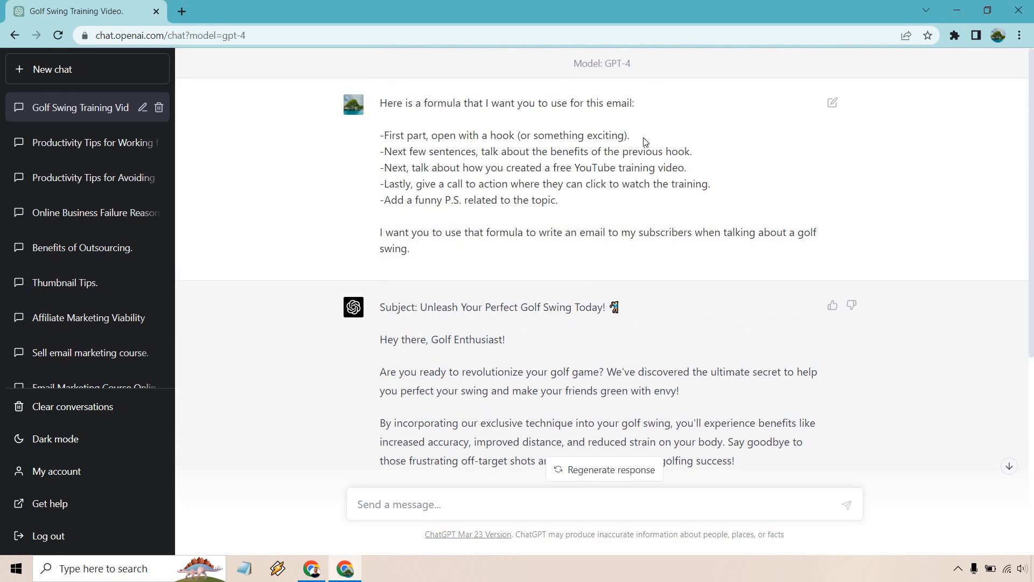
left_click_drag(394, 136, 630, 135)
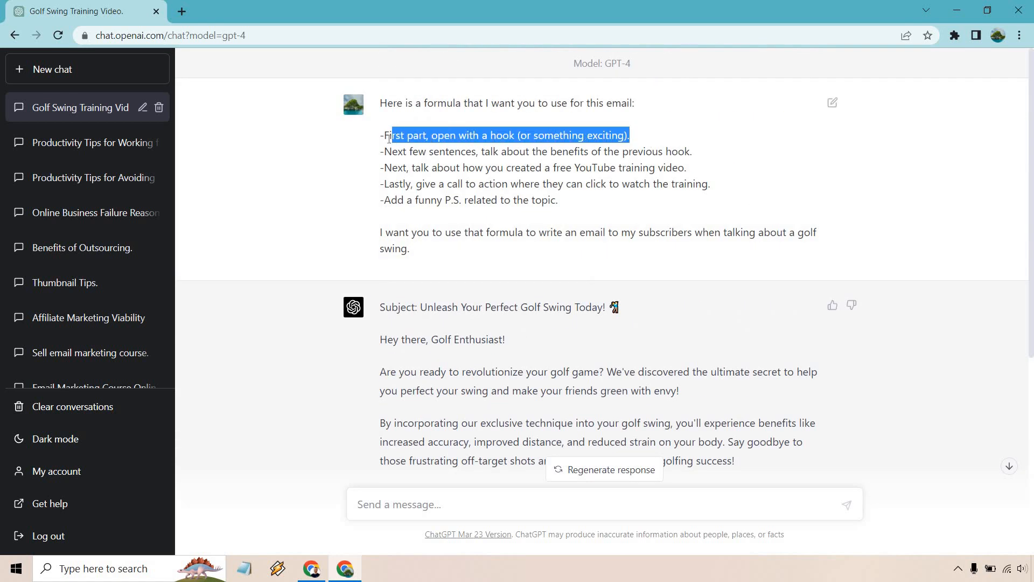
left_click_drag(392, 136, 383, 136)
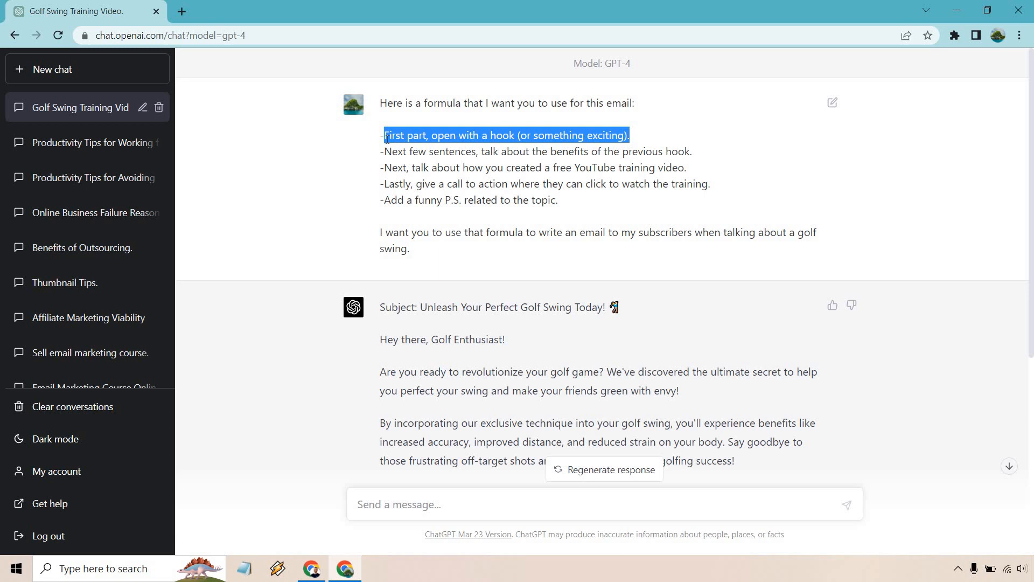
scroll("down", 3)
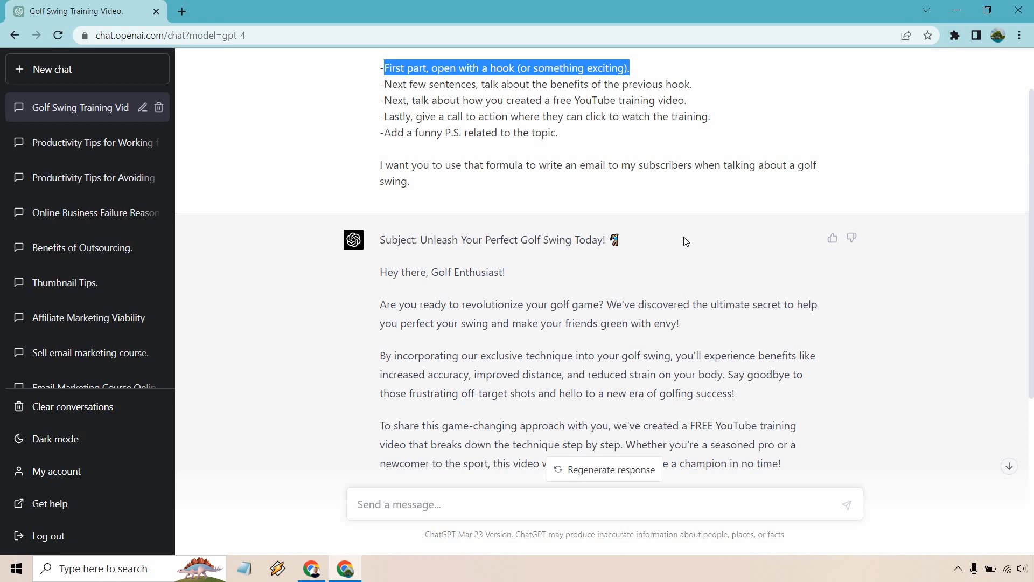
left_click_drag(496, 323, 678, 323)
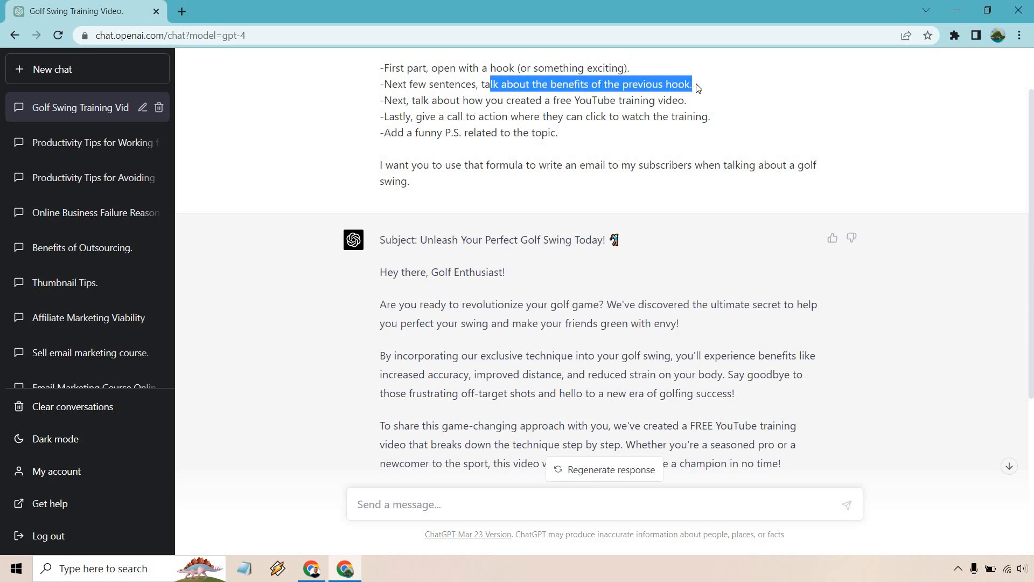
left_click(618, 349)
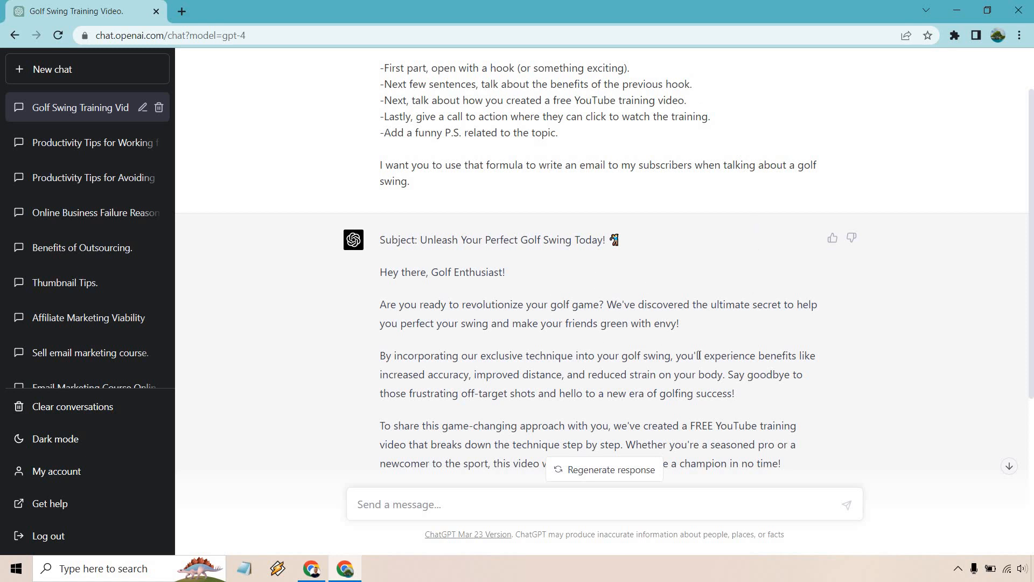
mouse_move(856, 361)
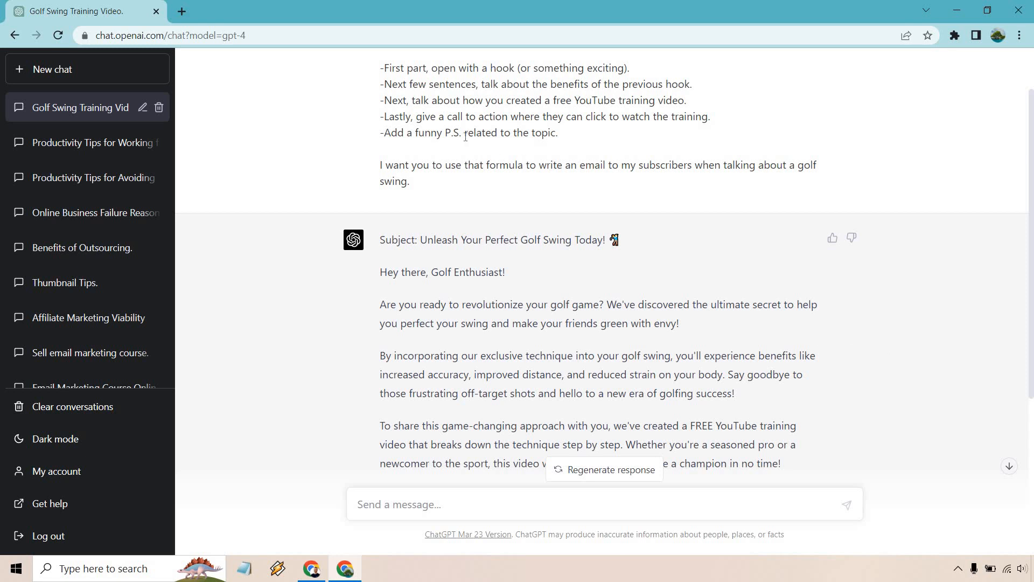
left_click_drag(381, 100, 585, 100)
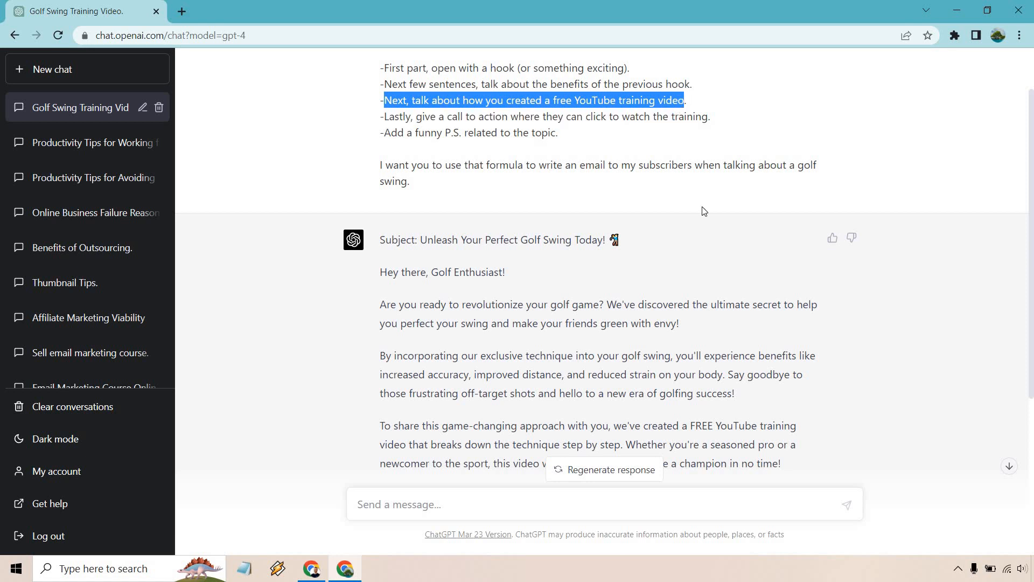
scroll("down", 3)
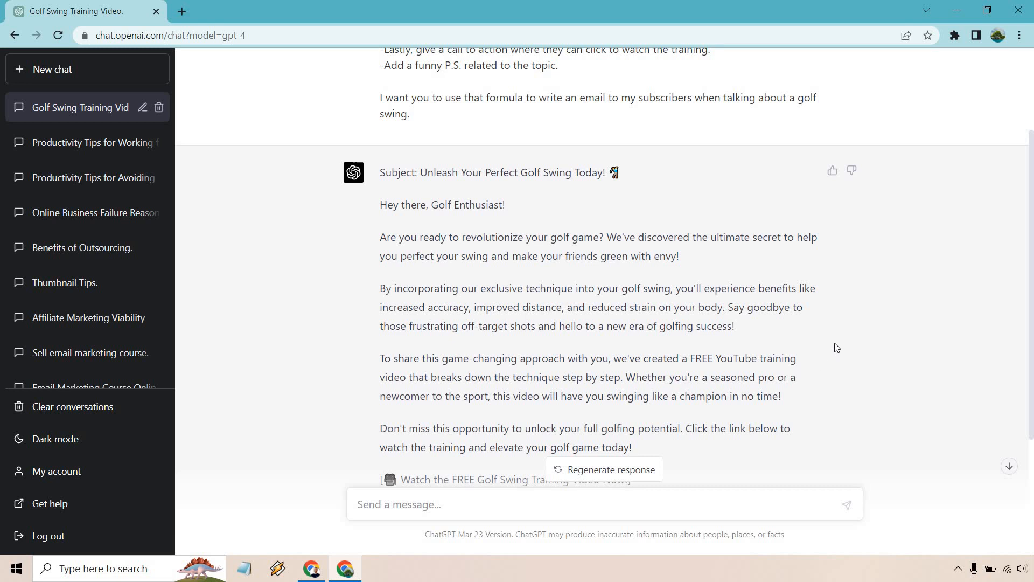
Review the formula's call-to-action step and the reply's watch-the-training link line and P.S
scroll("up", 3)
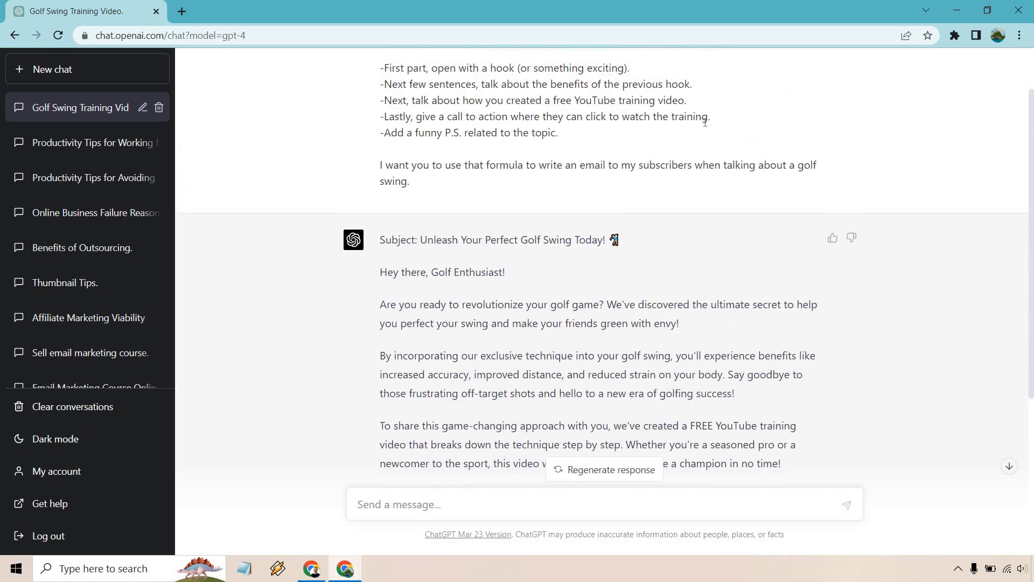
left_click_drag(417, 117, 668, 117)
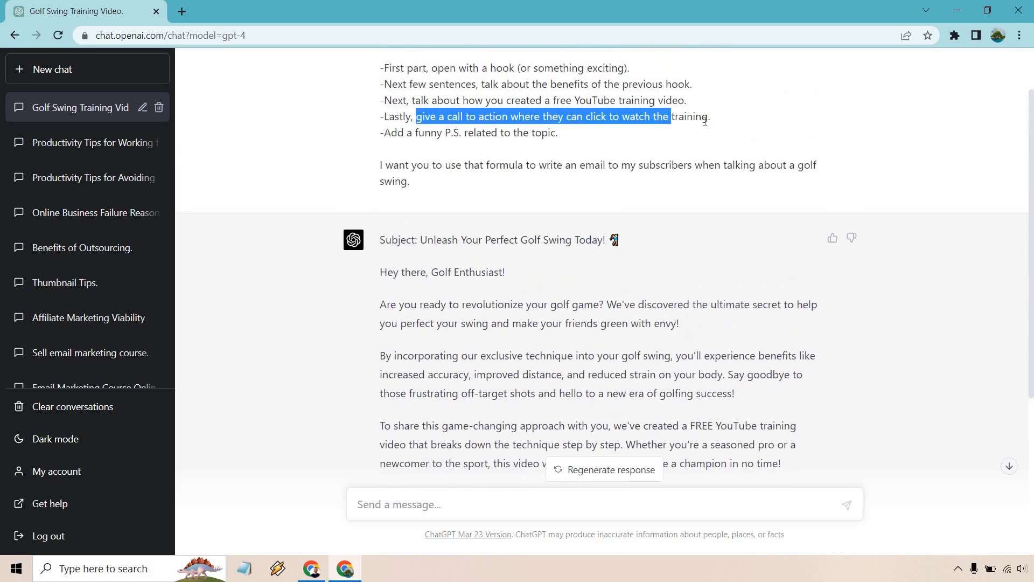
scroll("down", 3)
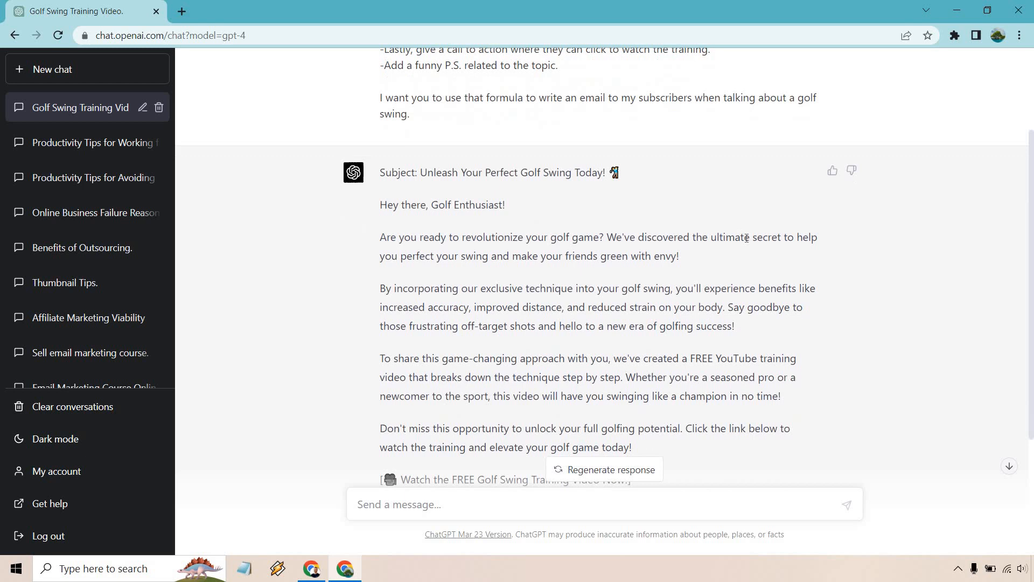
scroll("down", 3)
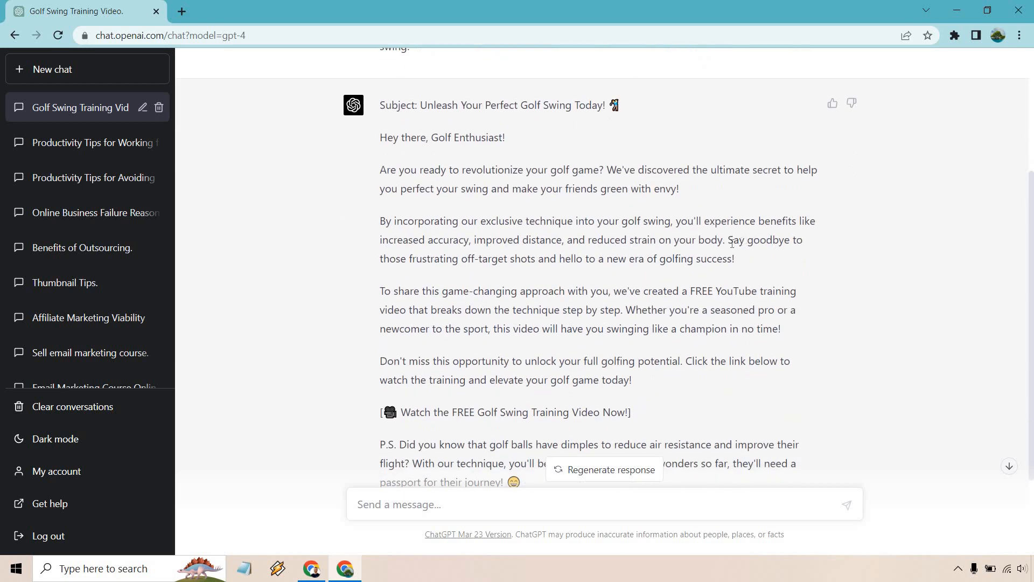
scroll("down", 3)
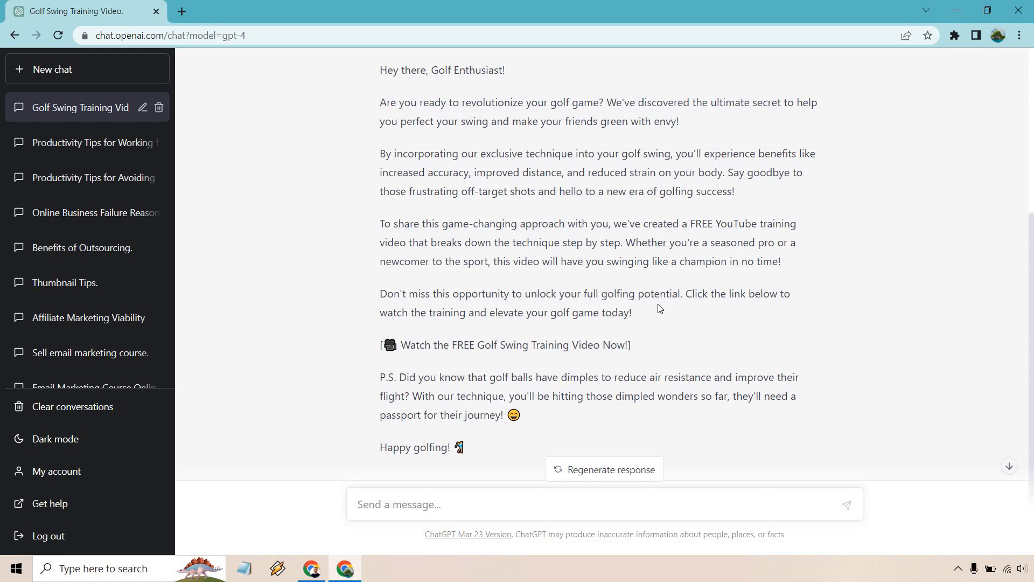
left_click_drag(379, 70, 631, 313)
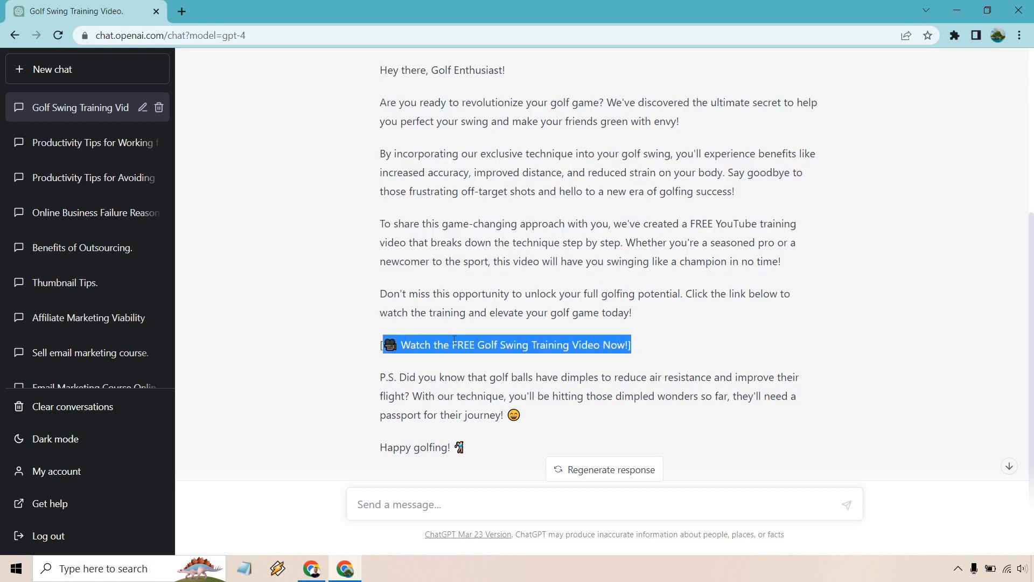
scroll("down", 3)
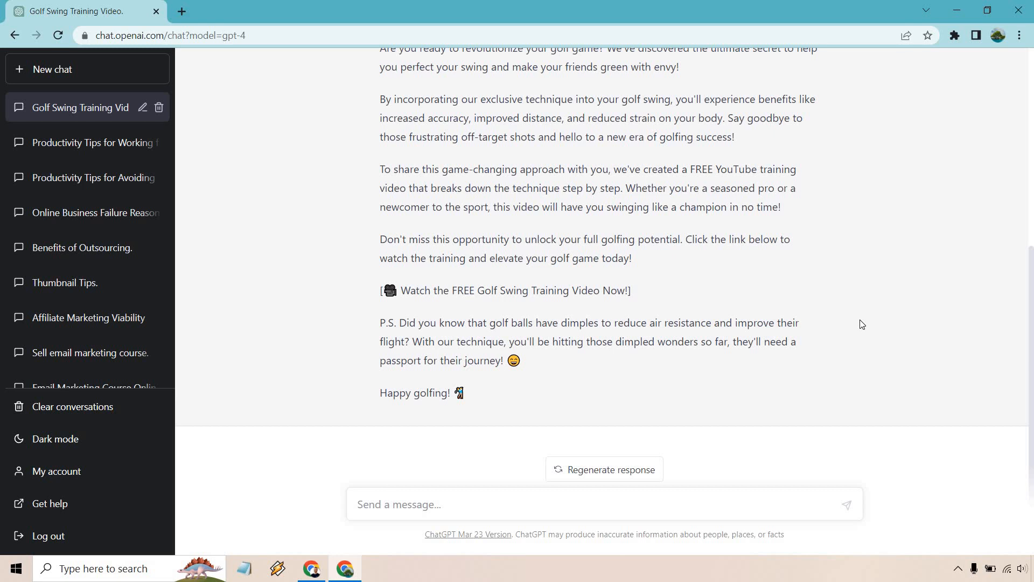
scroll("up", 3)
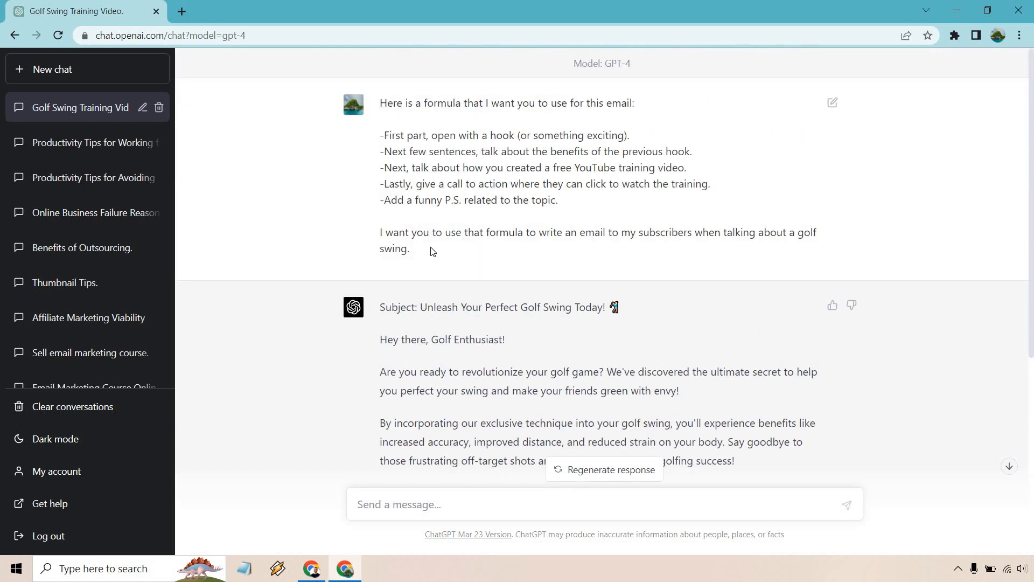
Reuse the formula prompt in a new GPT-4 chat about starting an online business on a shoestring budget
left_click_drag(380, 103, 410, 249)
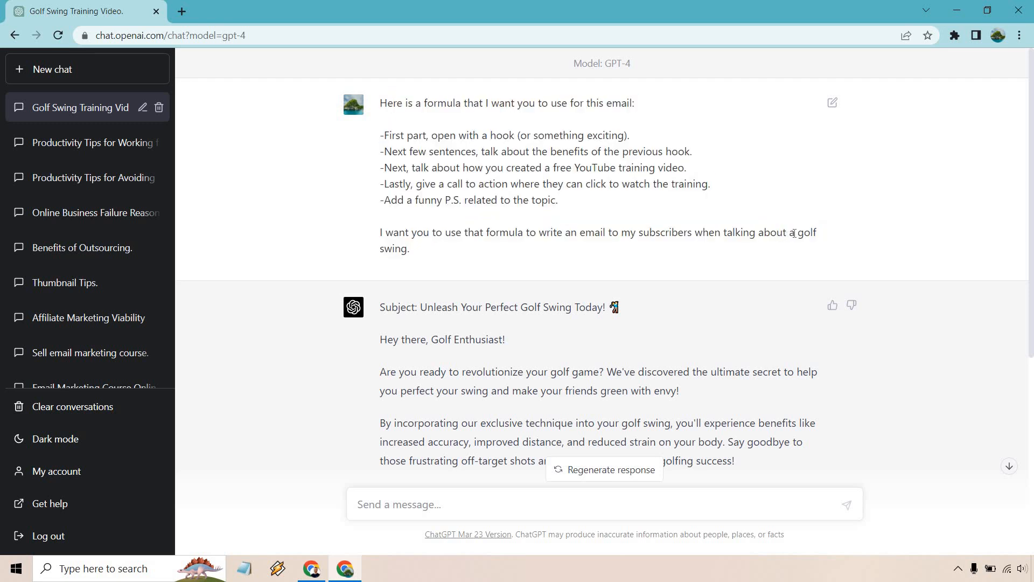
left_click_drag(380, 103, 786, 233)
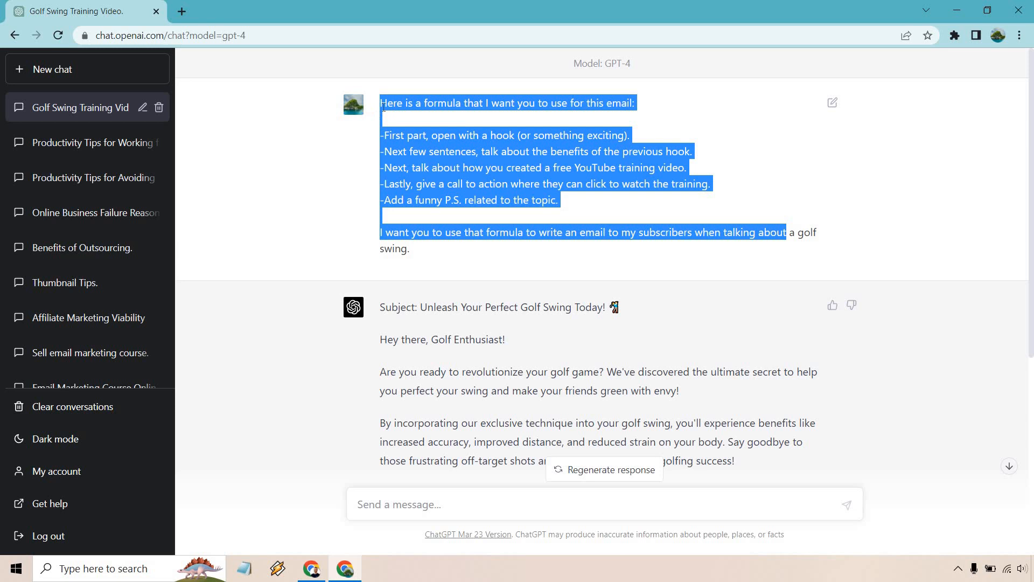
scroll("down", 3)
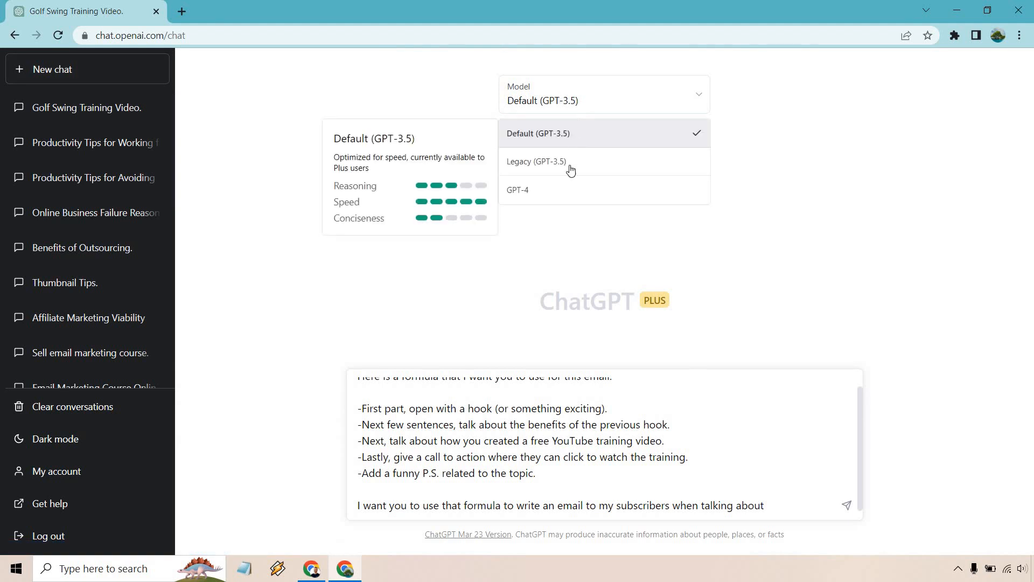
left_click(518, 190)
type(" starting an online business on a shoestring budget.")
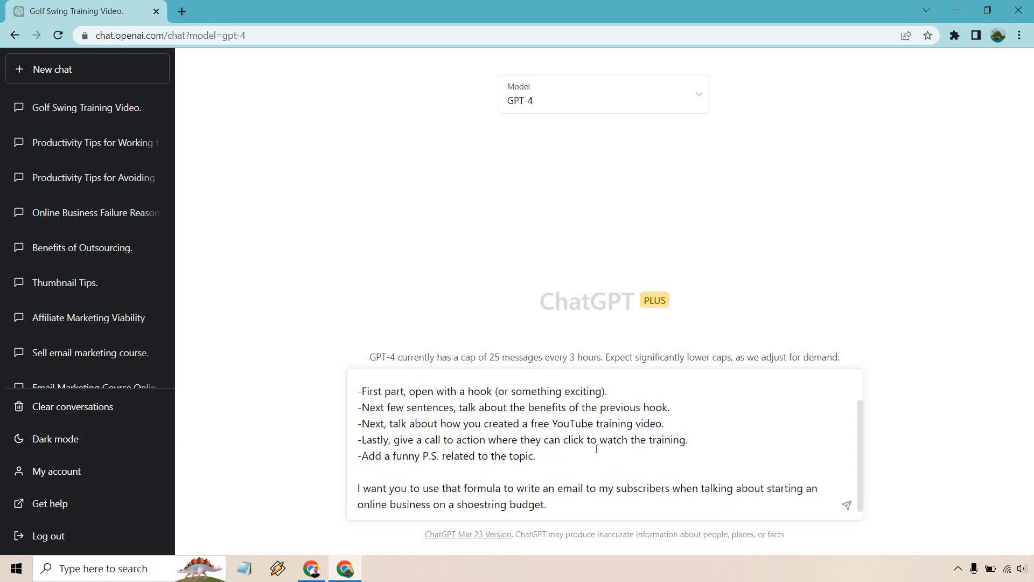
left_click(847, 504)
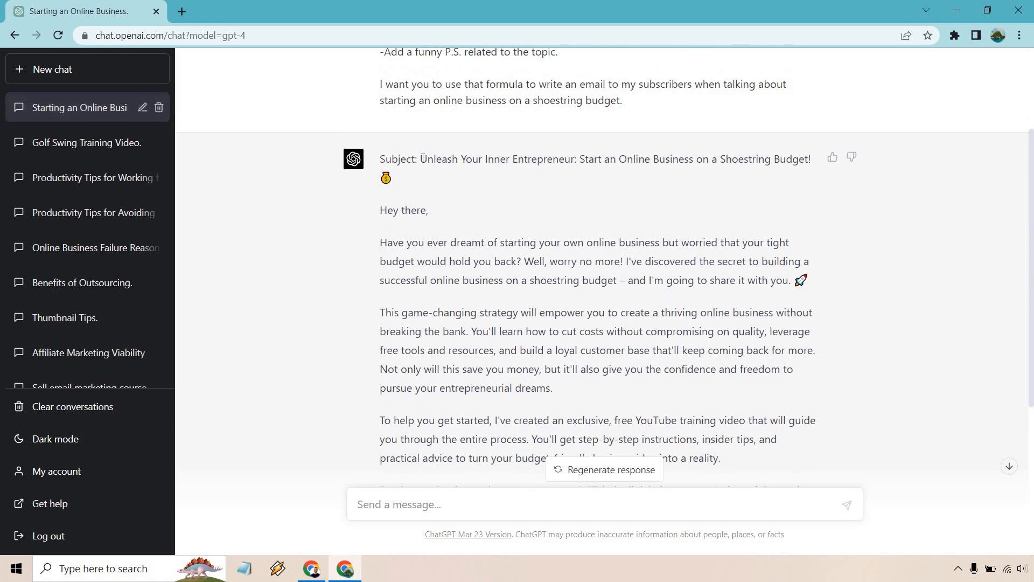
Highlight a line of the shoestring-budget email reply while GPT-4 generates it
left_click_drag(420, 160, 809, 159)
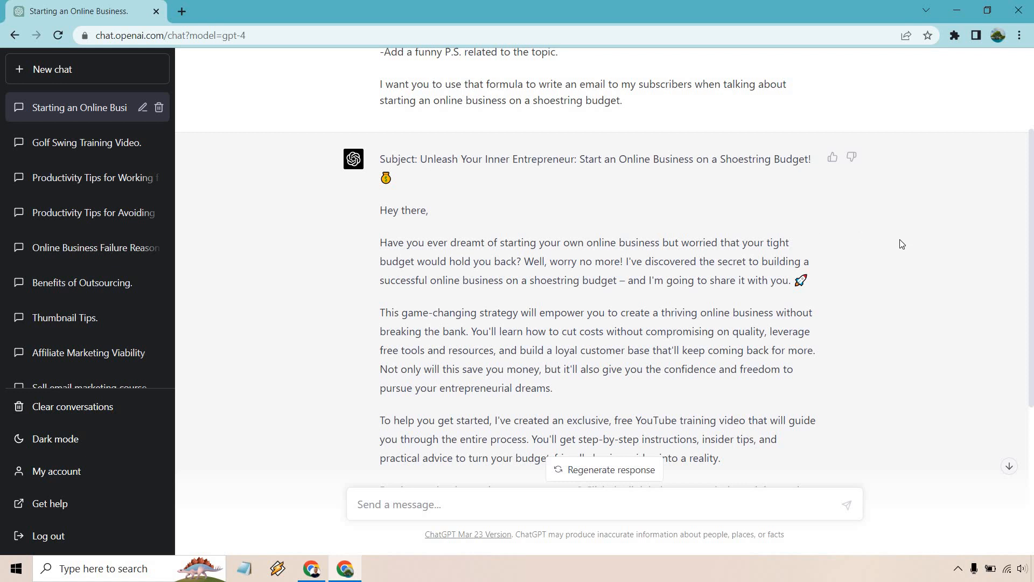
mouse_move(891, 245)
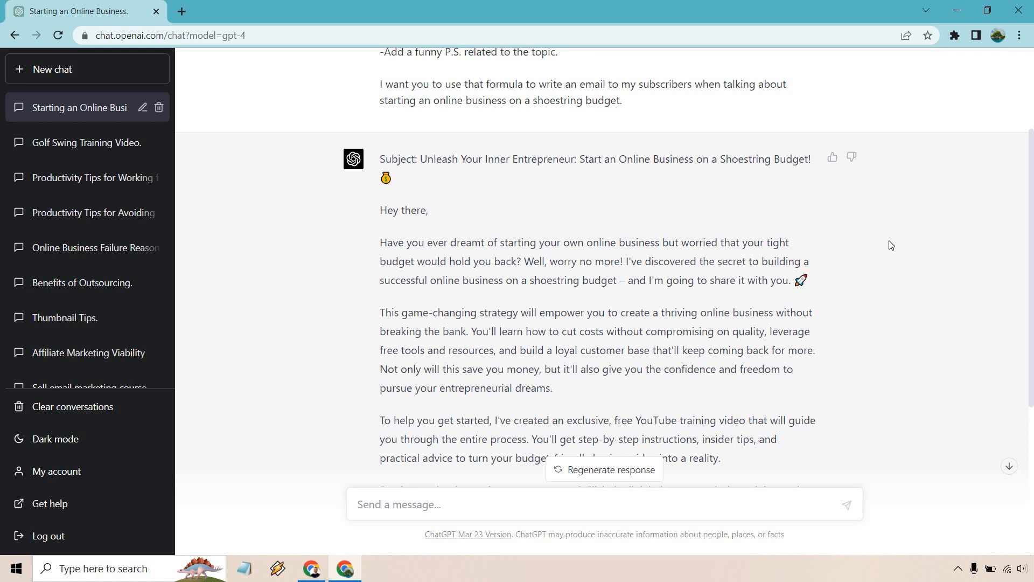
mouse_move(855, 257)
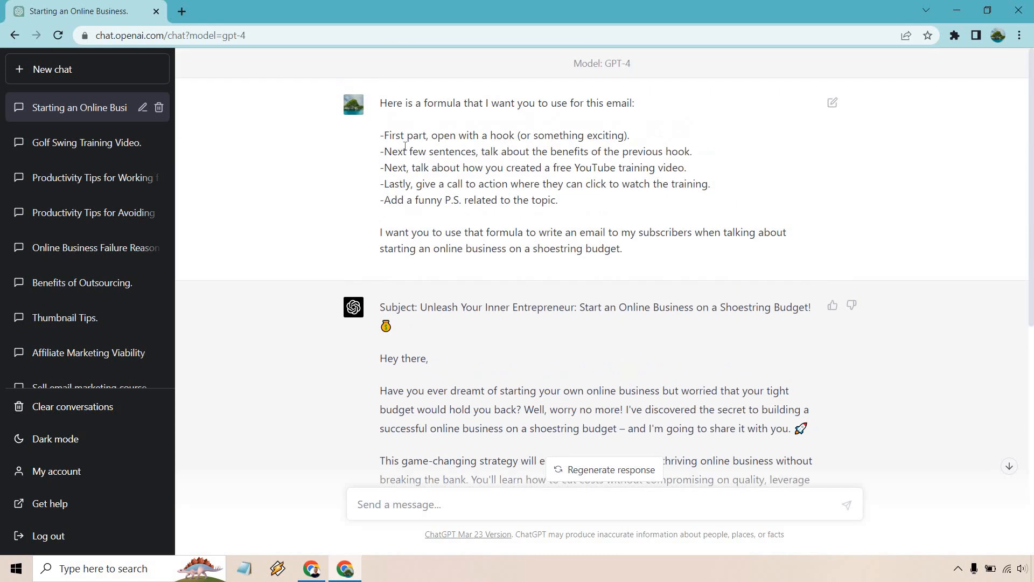
left_click_drag(395, 135, 630, 136)
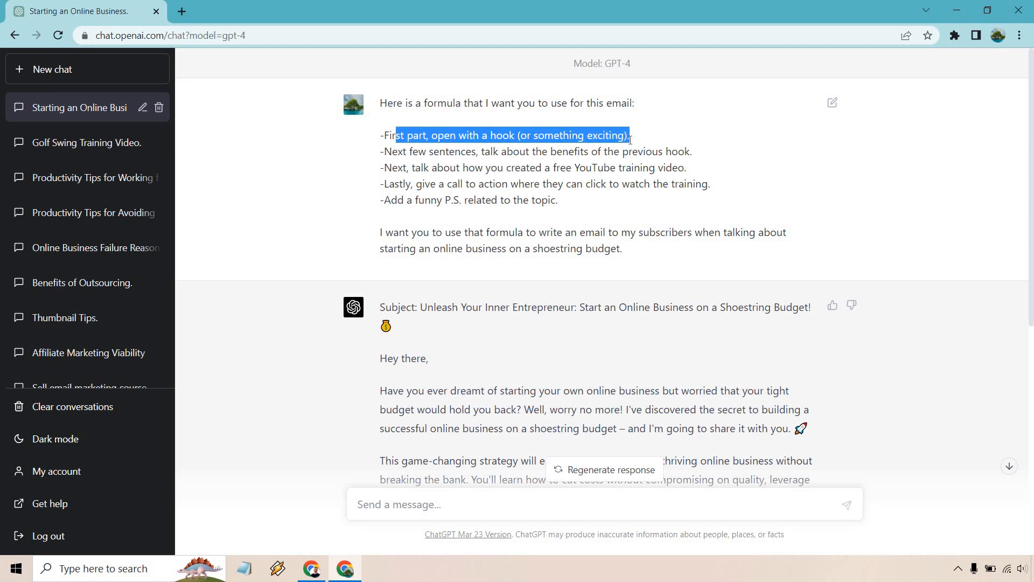
left_click(675, 151)
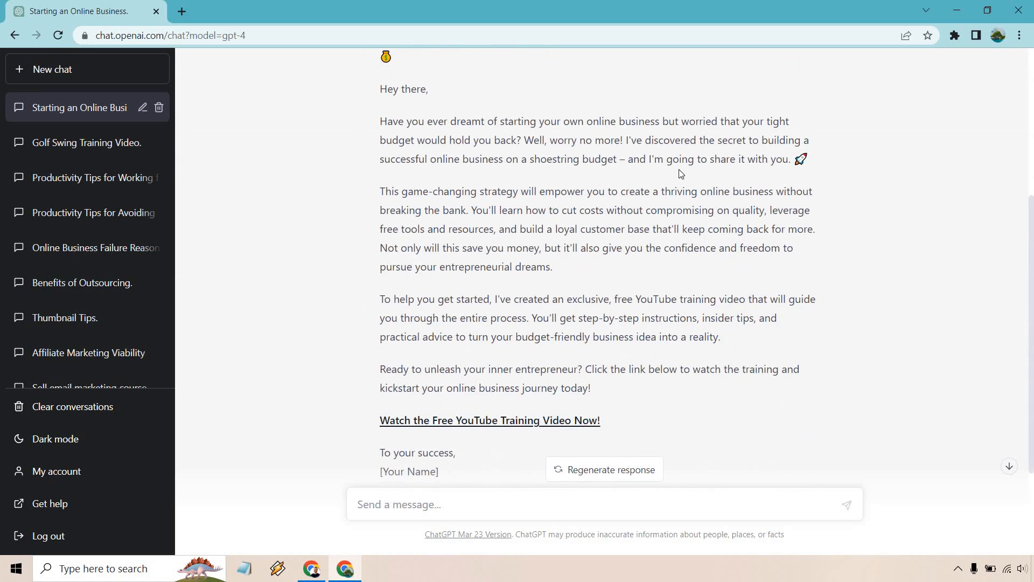
mouse_move(627, 195)
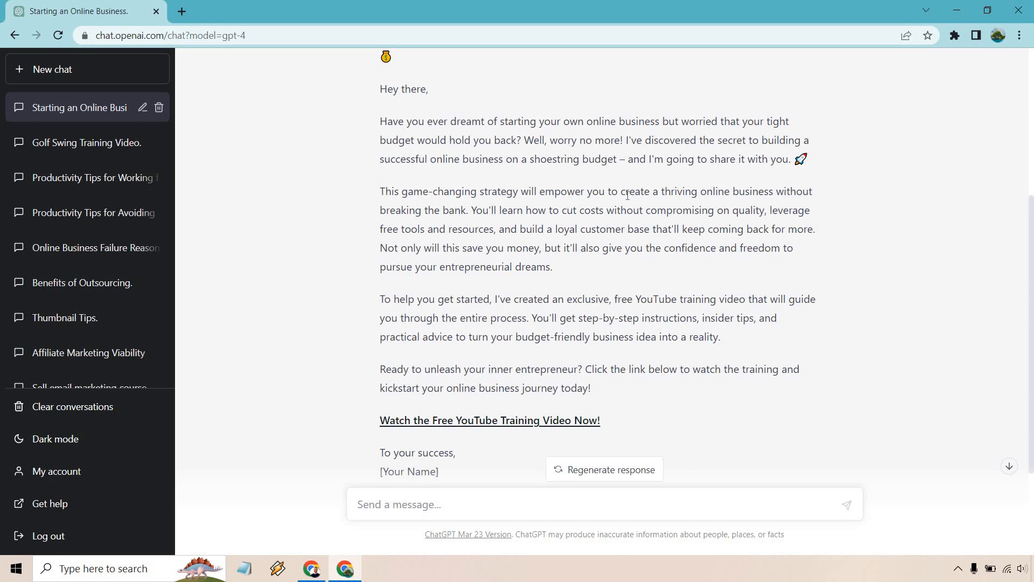
scroll("down", 3)
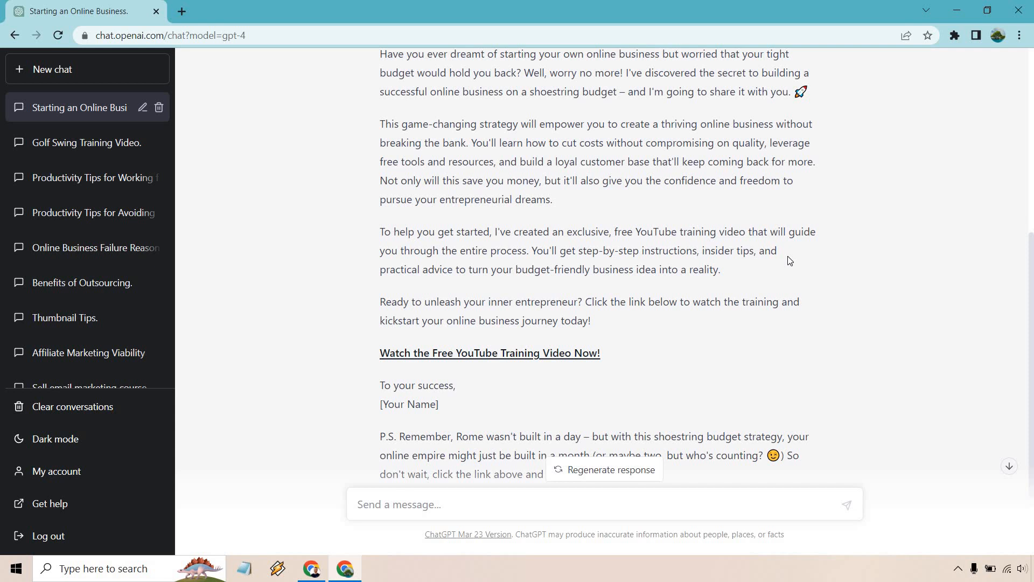
mouse_move(516, 362)
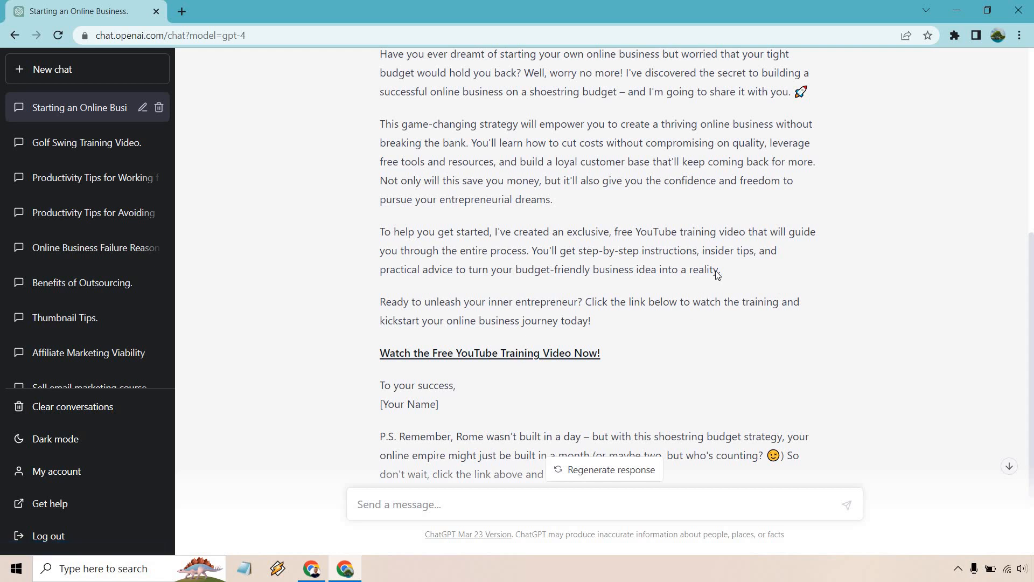
scroll("down", 3)
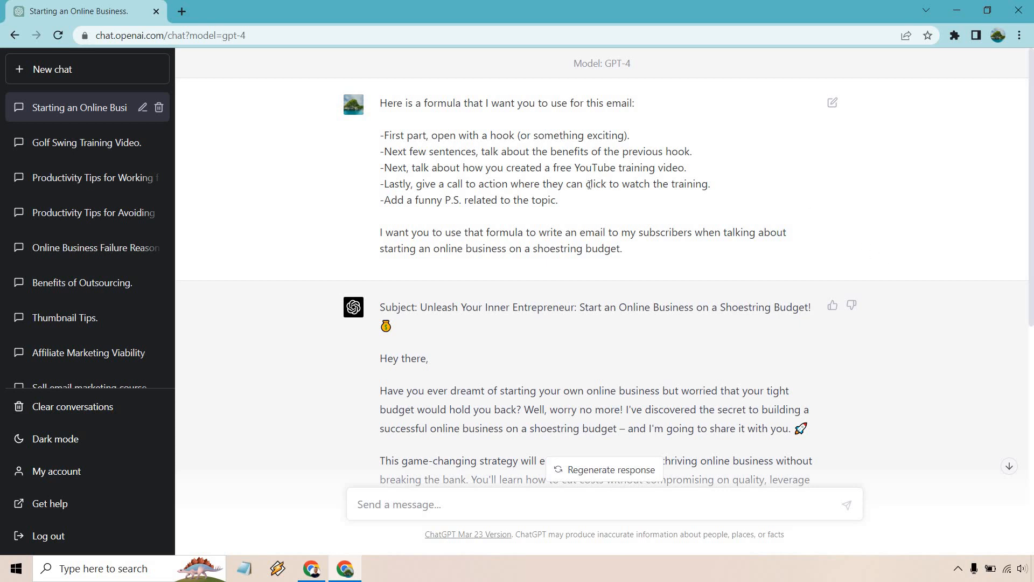
left_click_drag(380, 103, 556, 200)
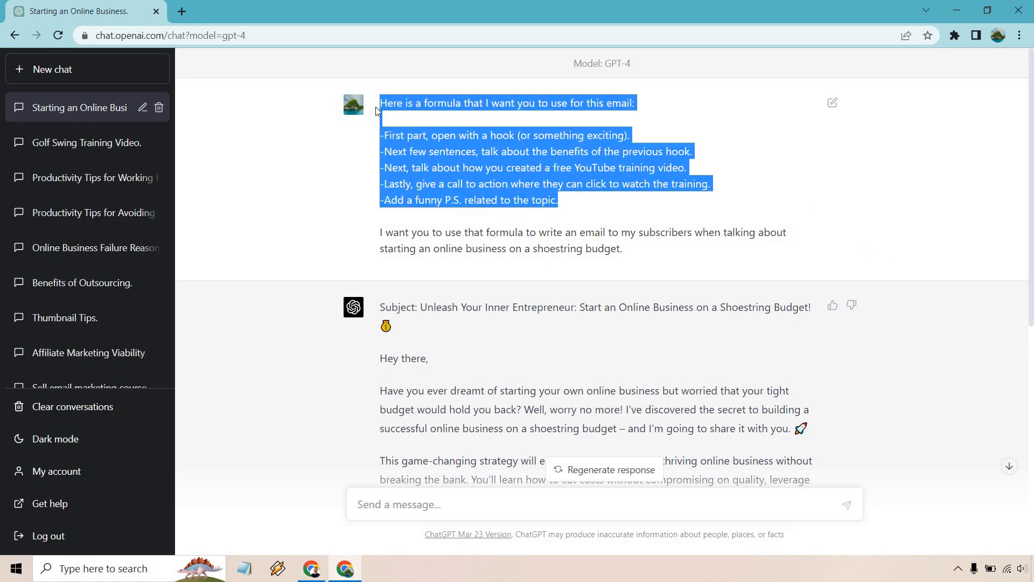
mouse_move(826, 175)
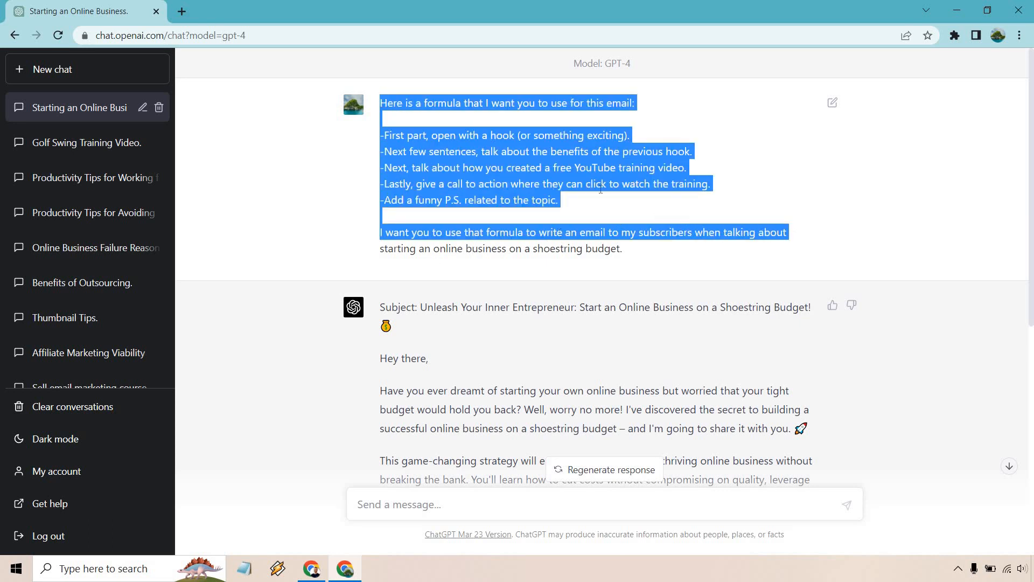
left_click(591, 204)
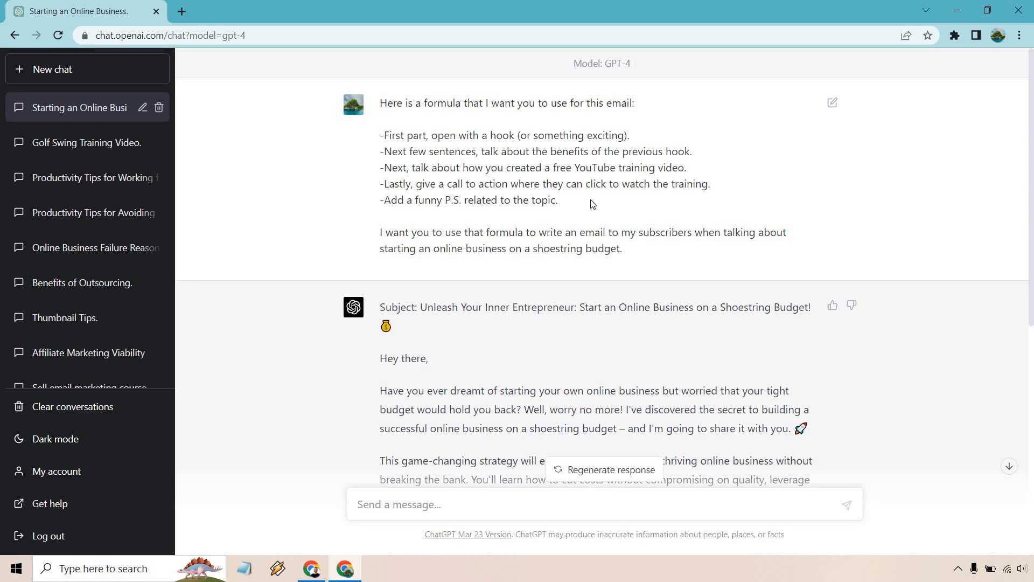